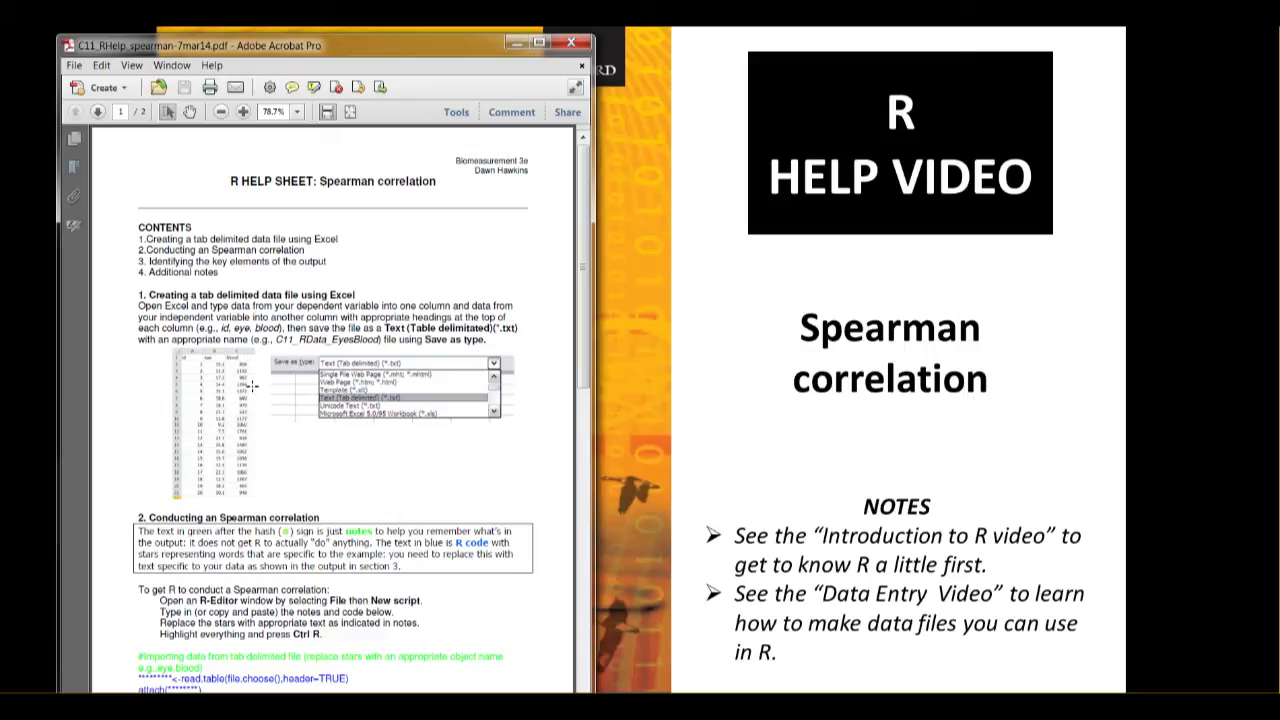
mouse_move(253, 442)
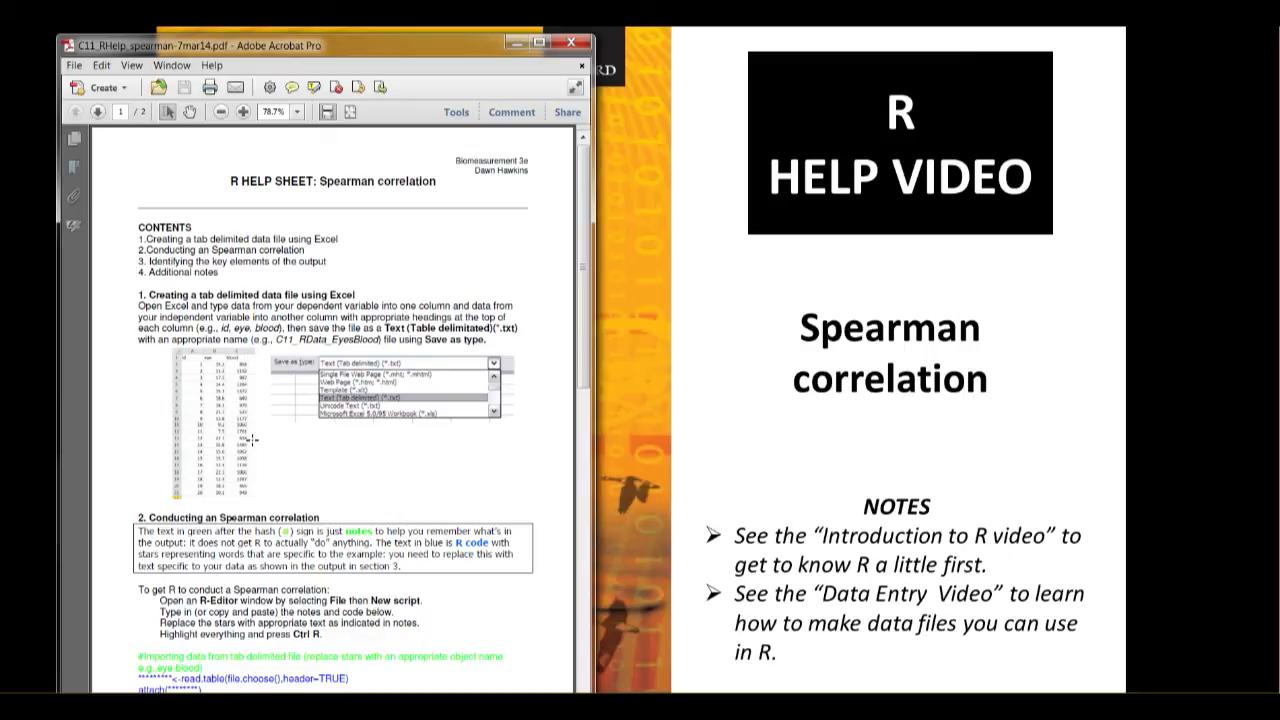
mouse_move(235, 456)
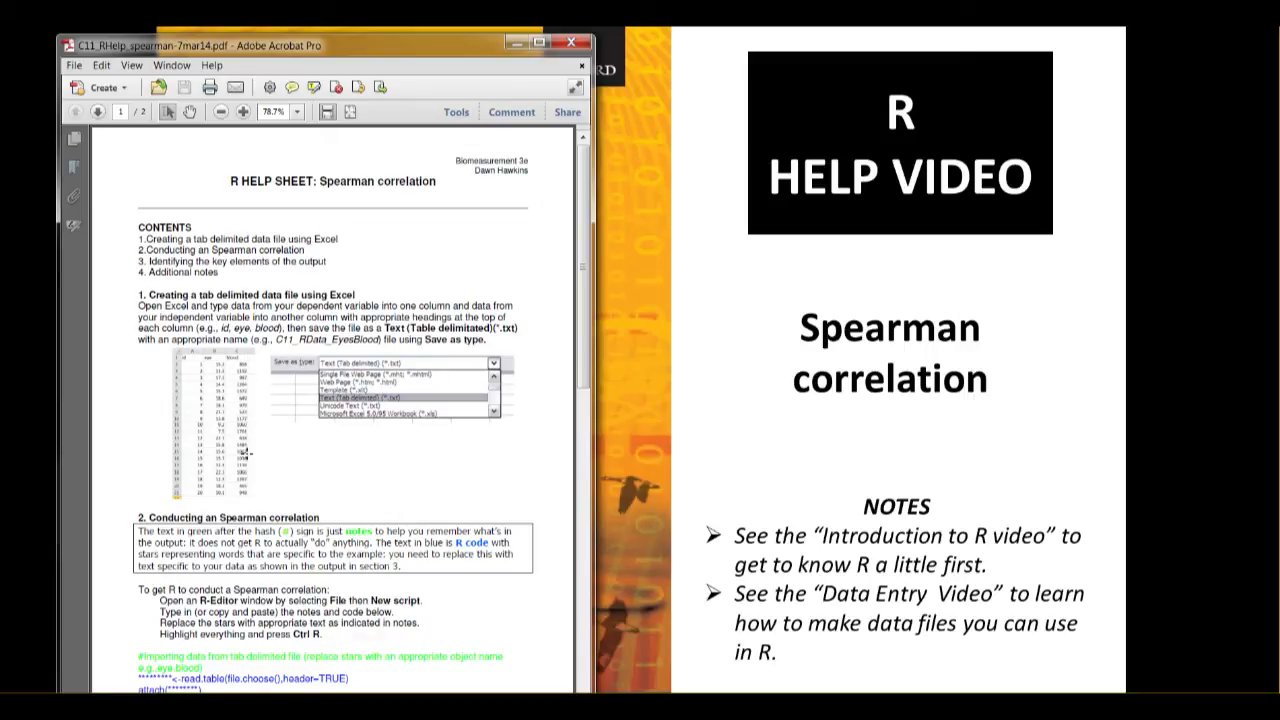
mouse_move(334, 459)
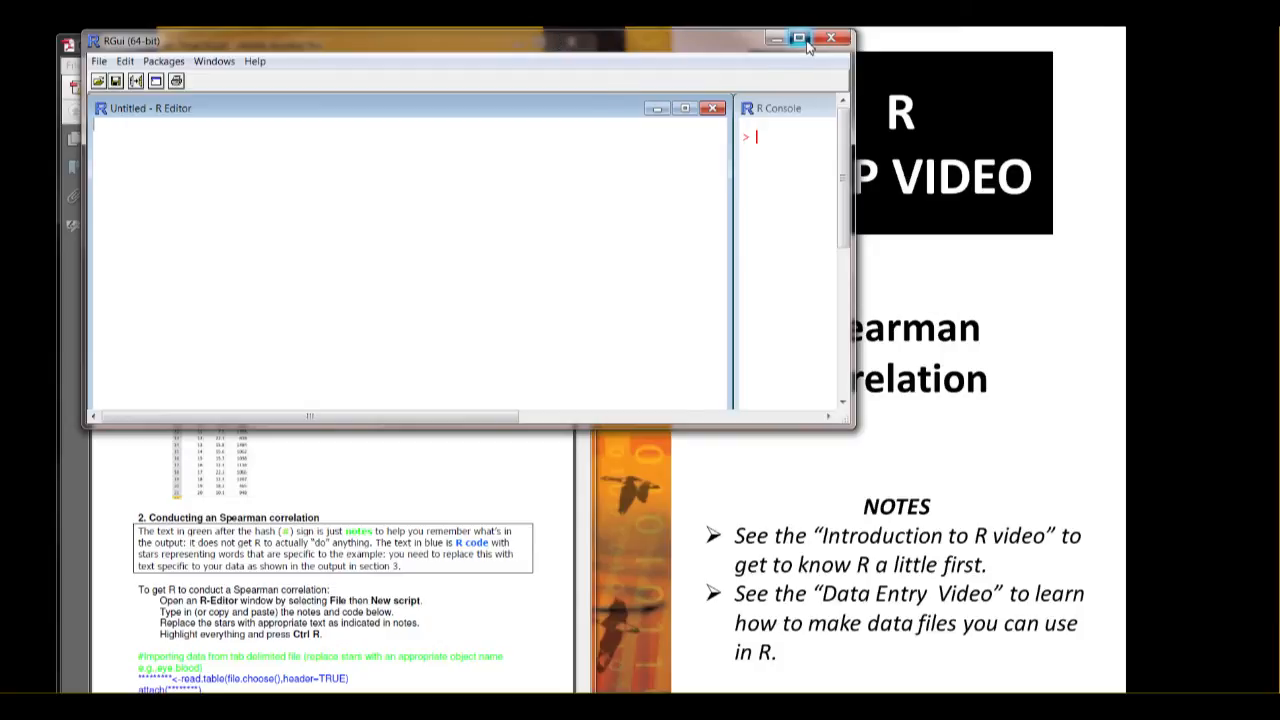
- Maximize the RGui window so the blank script and console fill the screen
click(802, 38)
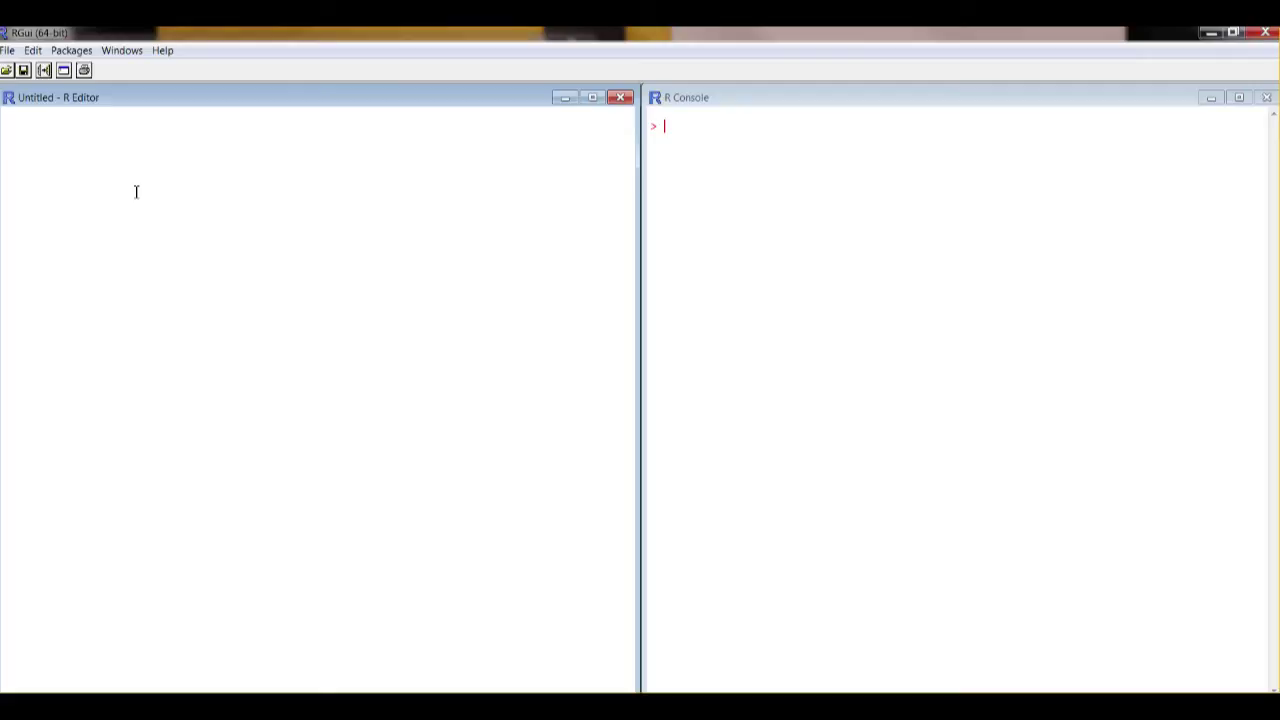
mouse_move(327, 682)
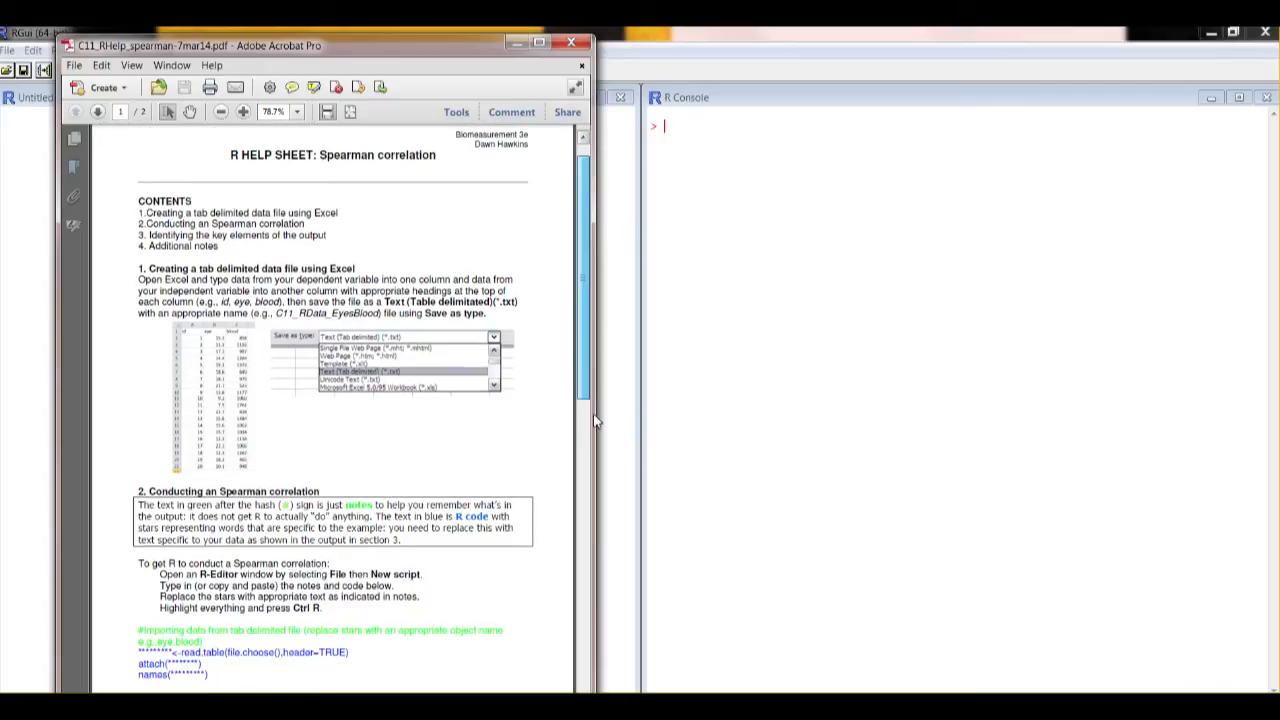
- Scroll the help sheet down to the Spearman correlation notes and R code
scroll(down, 3)
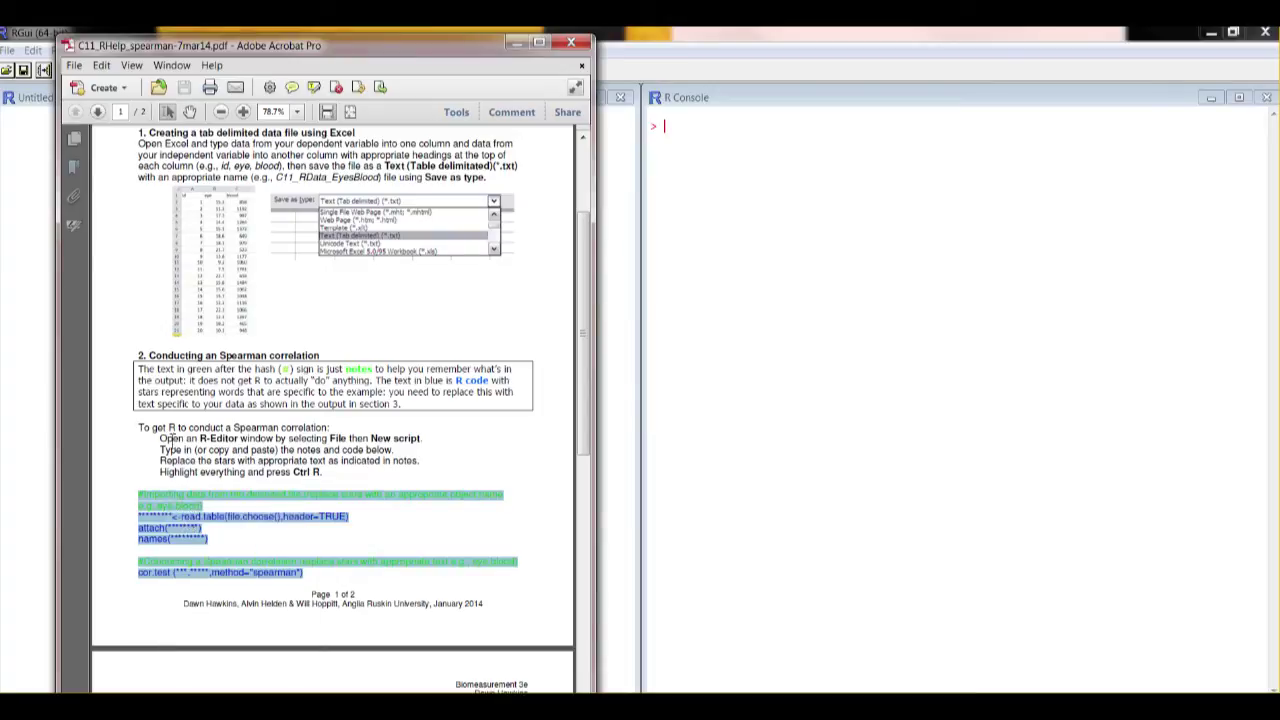
mouse_move(529, 57)
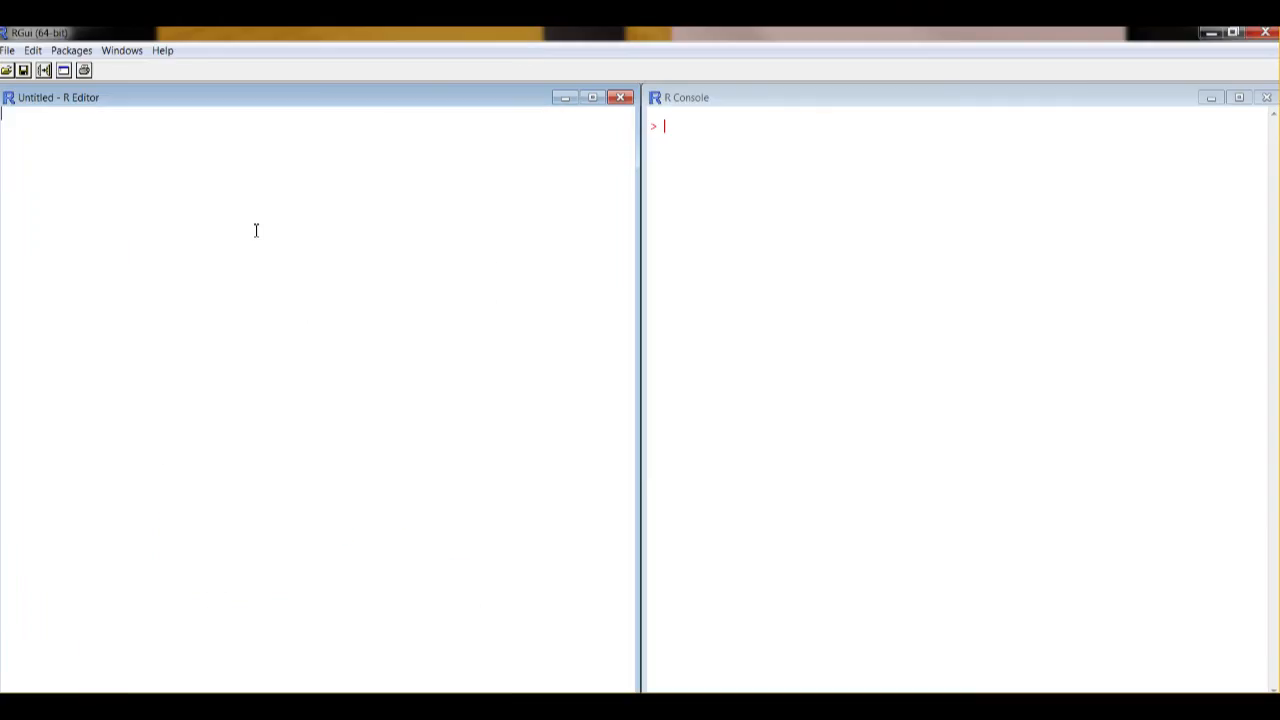
- Paste the Spearman code into the script and replace the placeholder stars with 'eyes'
right_click(255, 231)
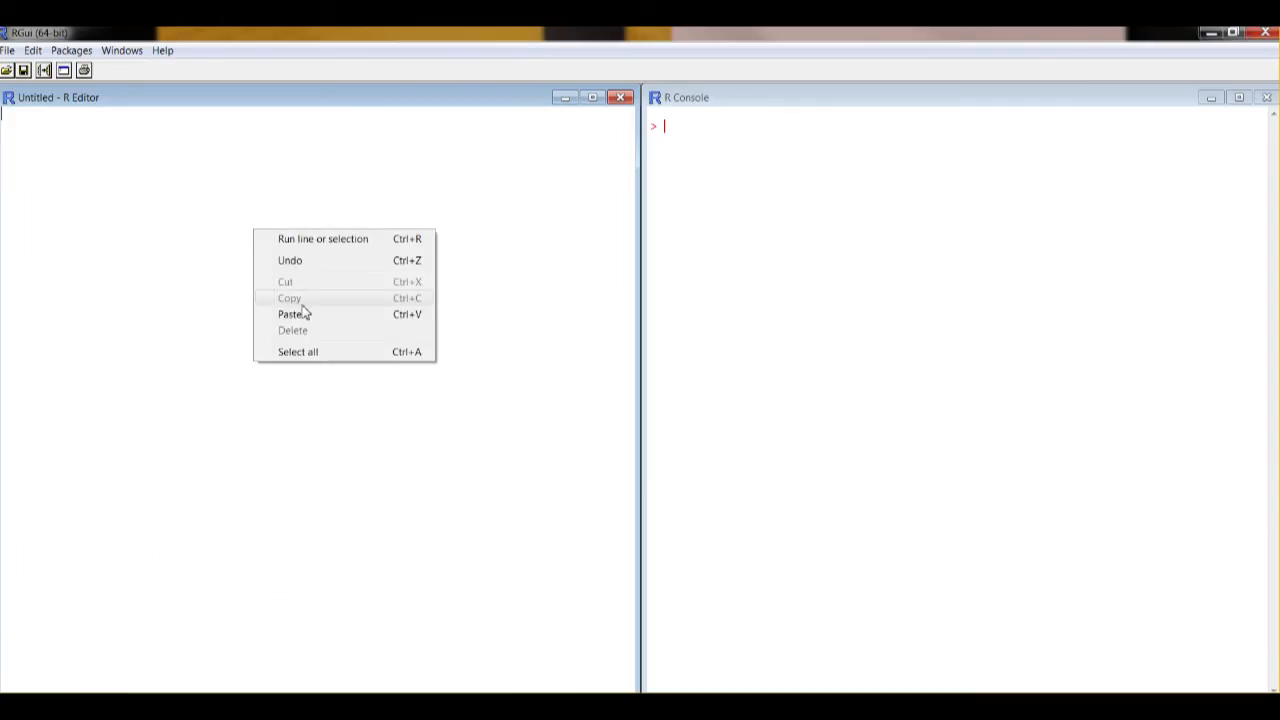
click(290, 314)
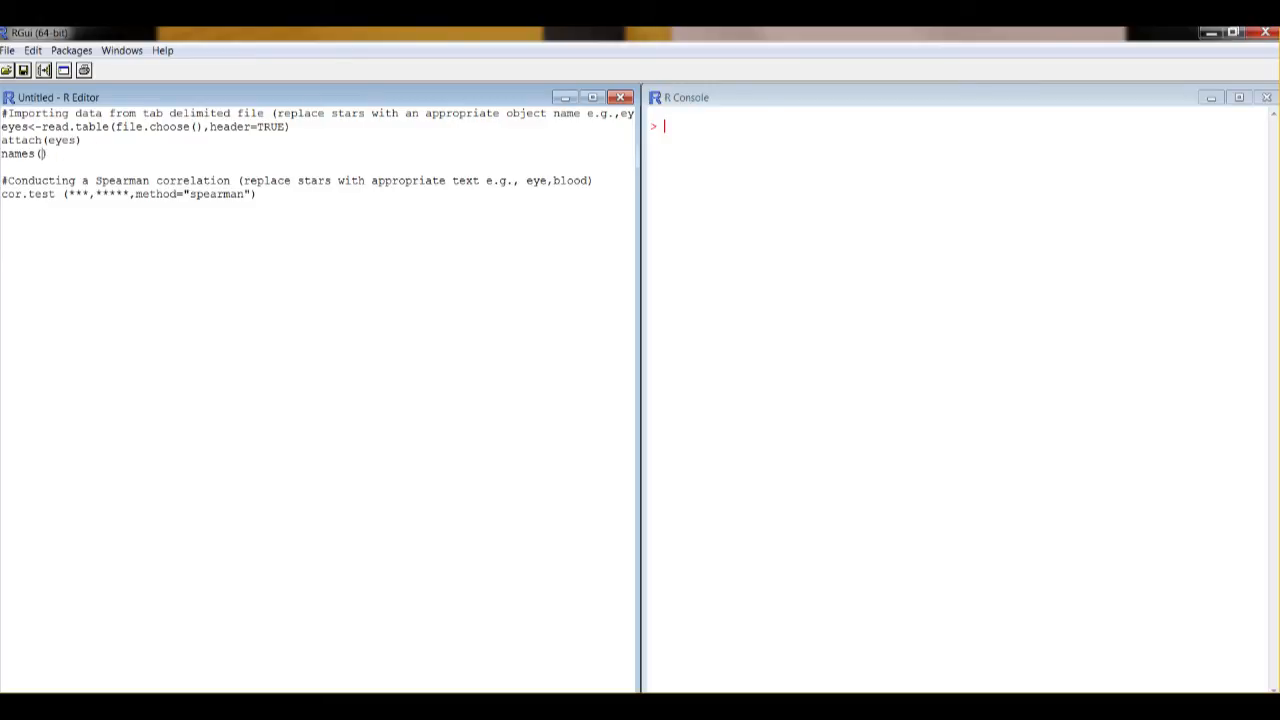
text(eyes)
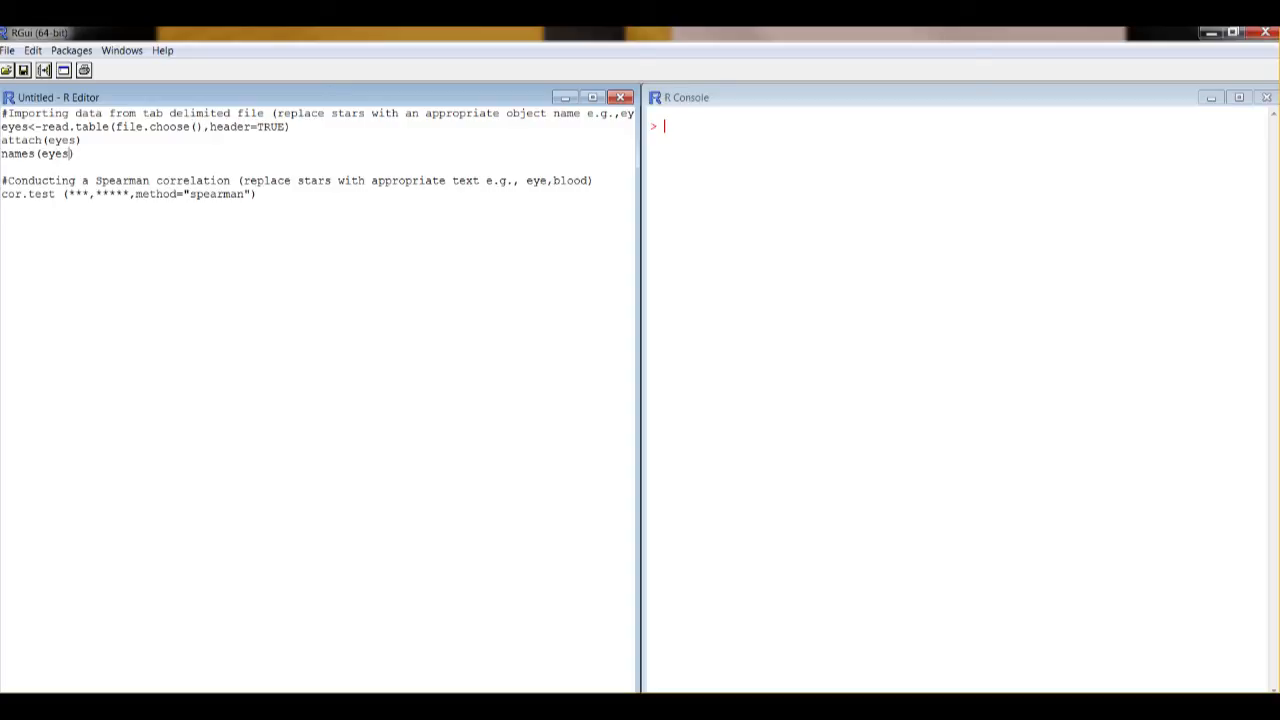
- Run the data-import lines and load the data file from the Desktop
drag(78, 112, 77, 153)
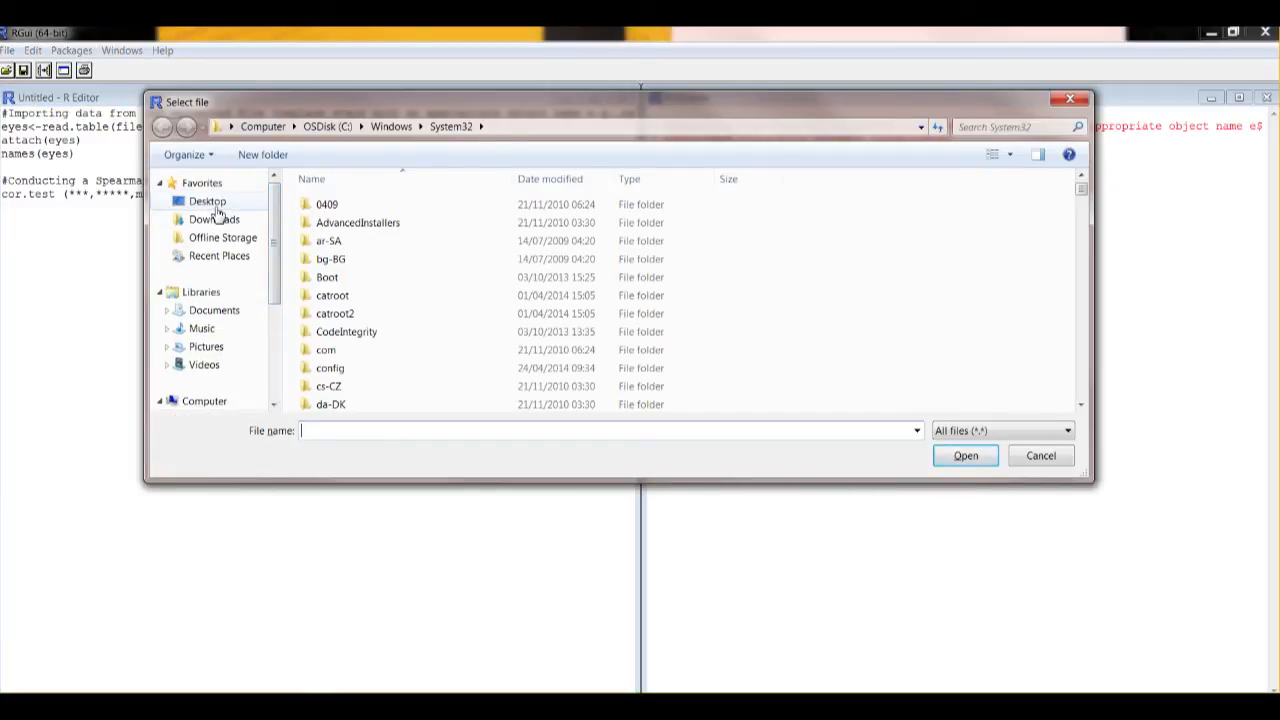
click(207, 201)
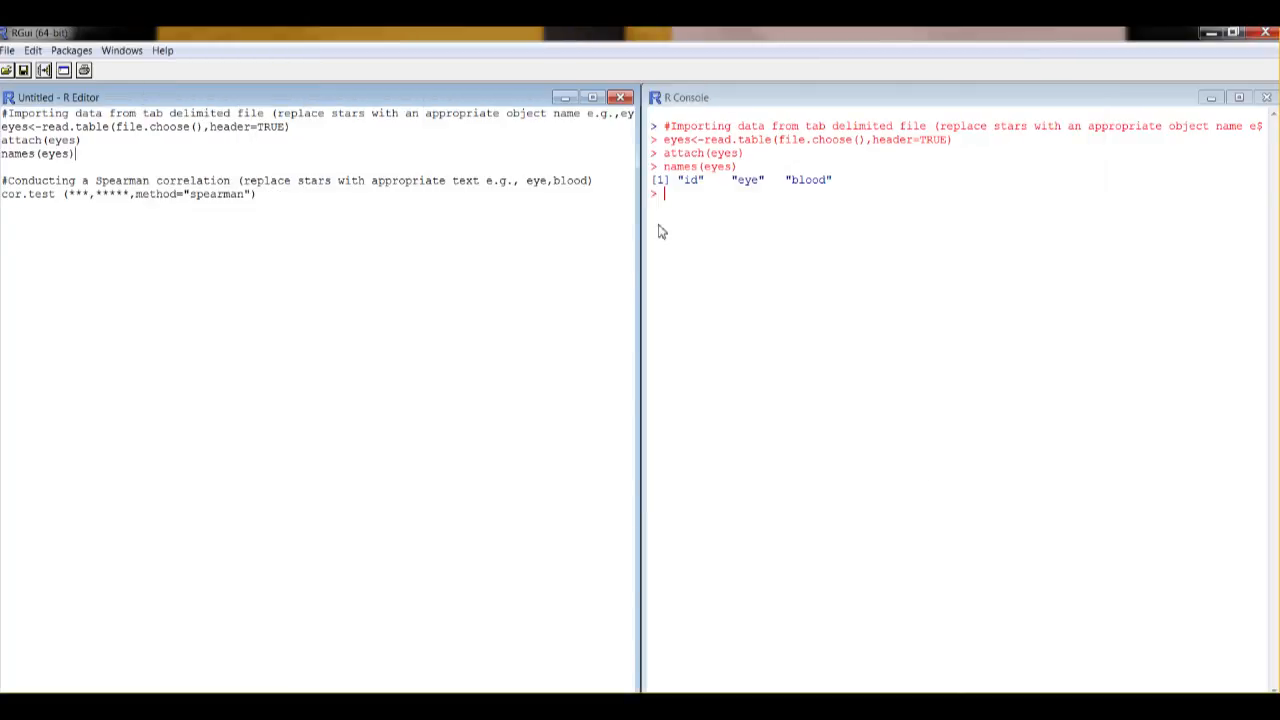
mouse_move(661, 207)
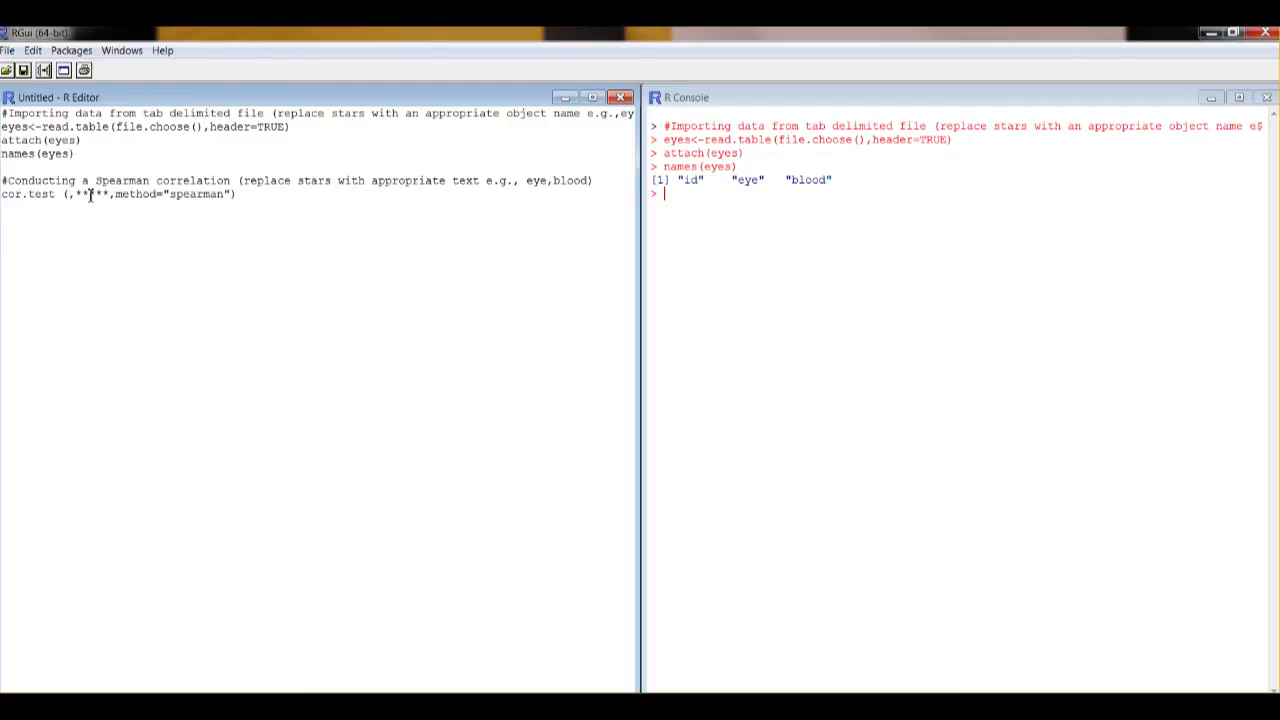
- Fill cor.test() with eye and blood in place of the stars
text(eye)
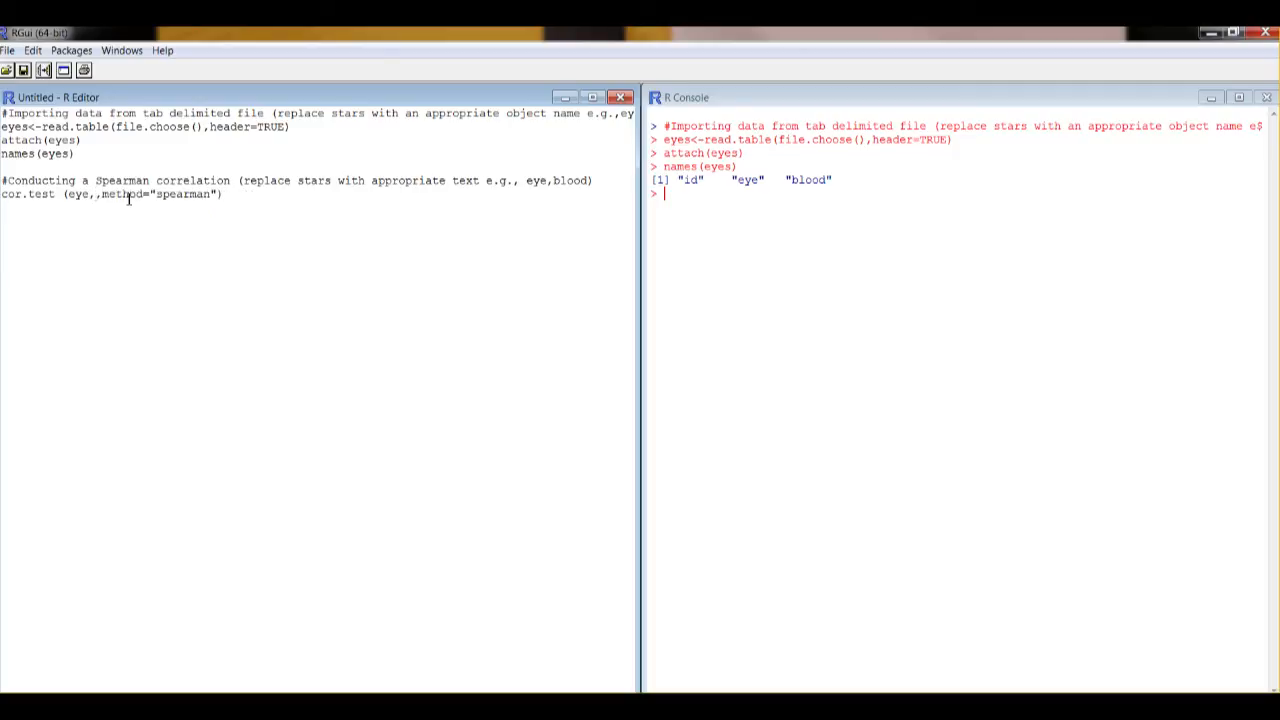
text(blood)
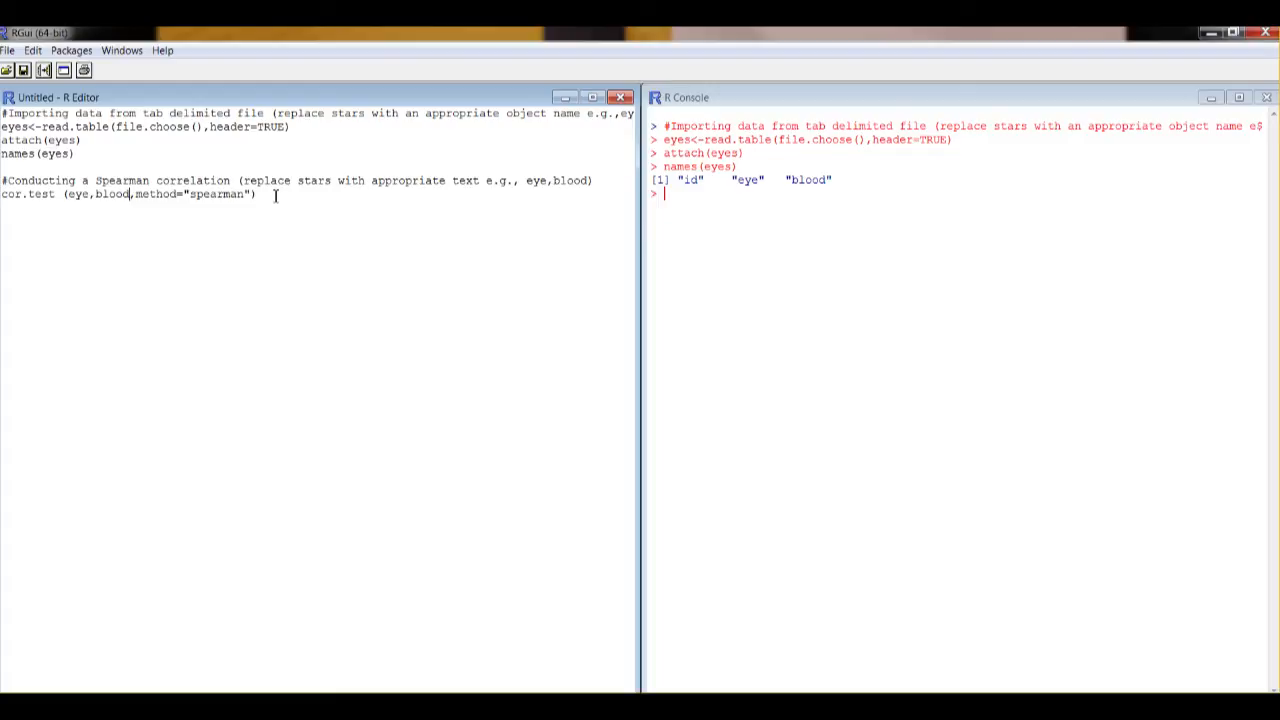
- Run the cor.test lines, giving rho -0.5761565 and p-value 0.007842
drag(255, 180, 255, 194)
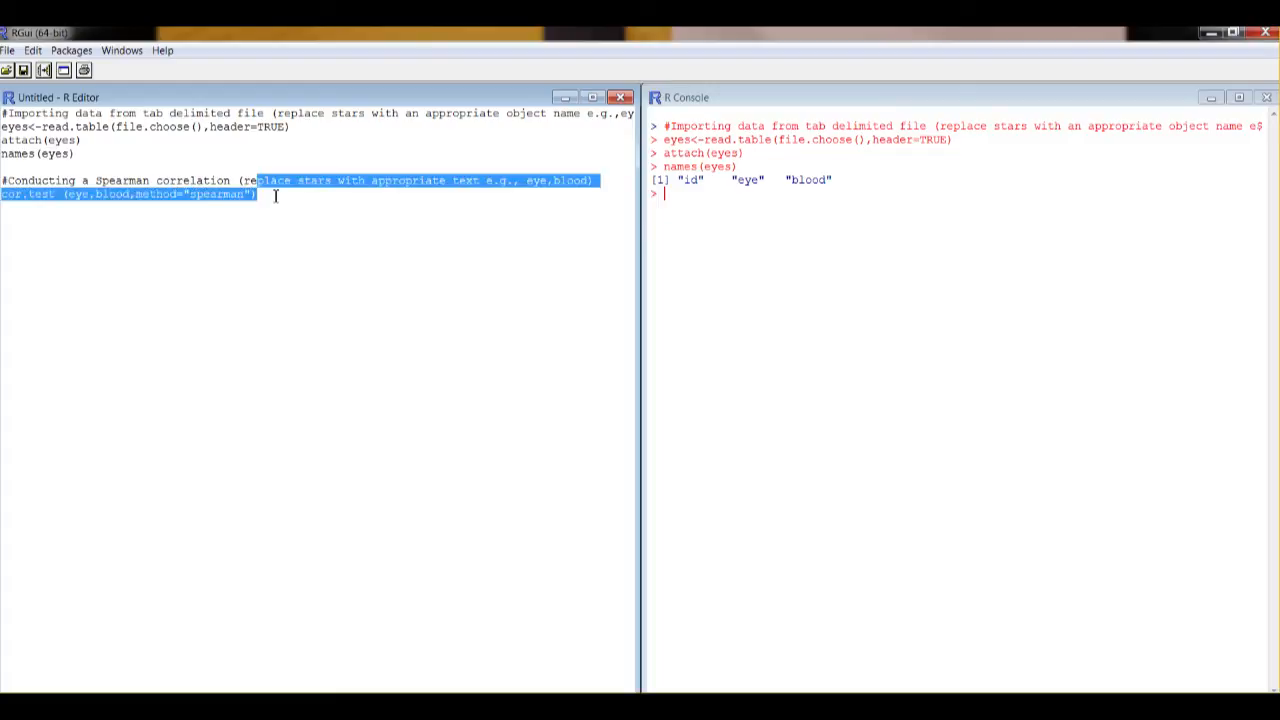
key(Ctrl+R)
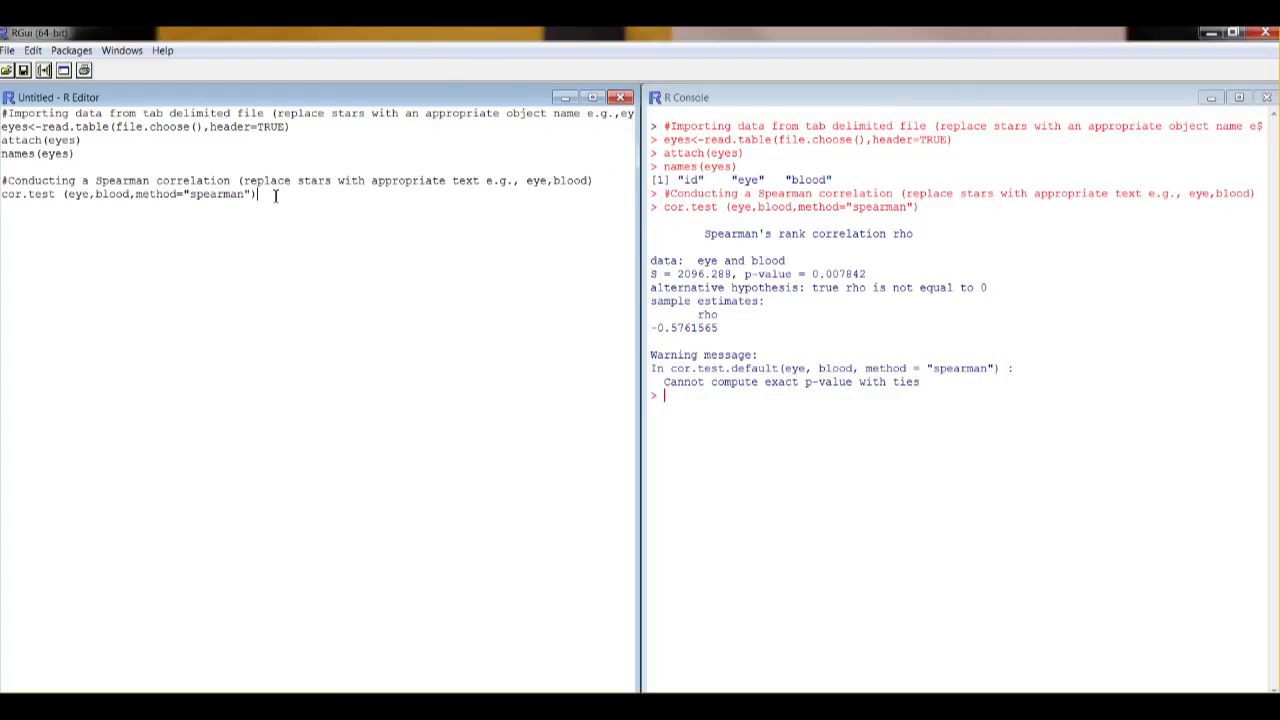
mouse_move(403, 579)
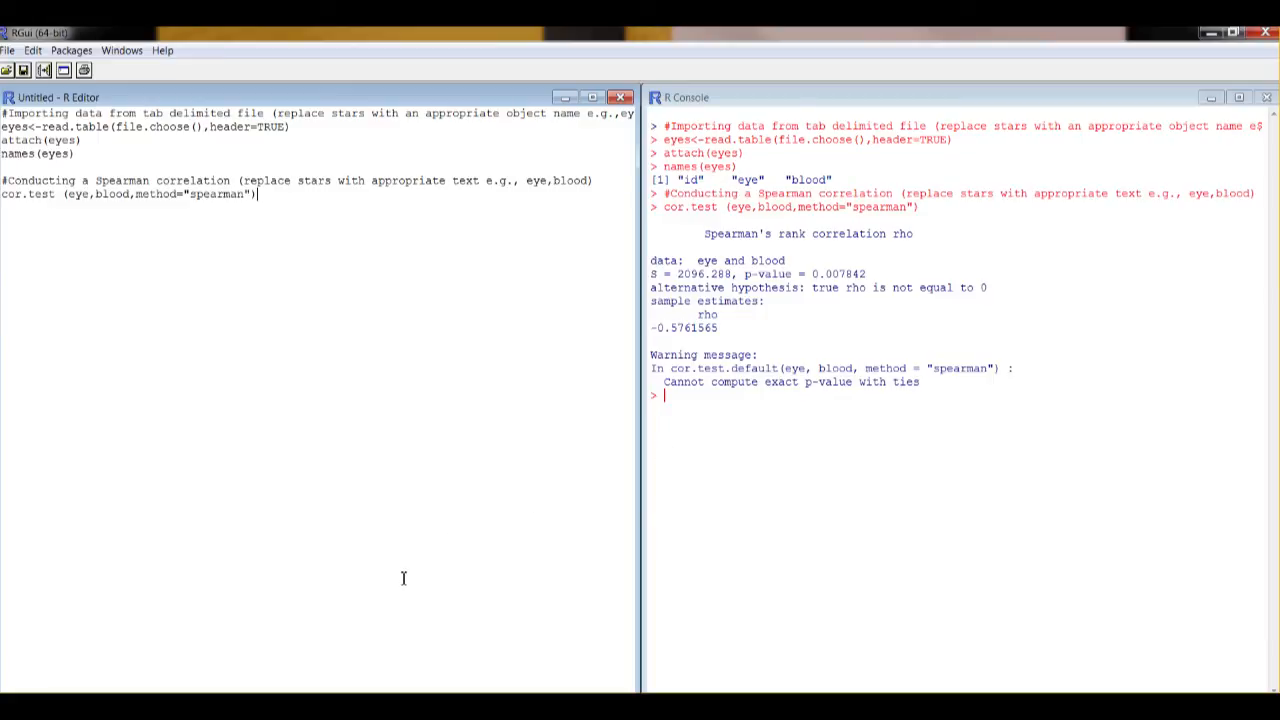
mouse_move(847, 307)
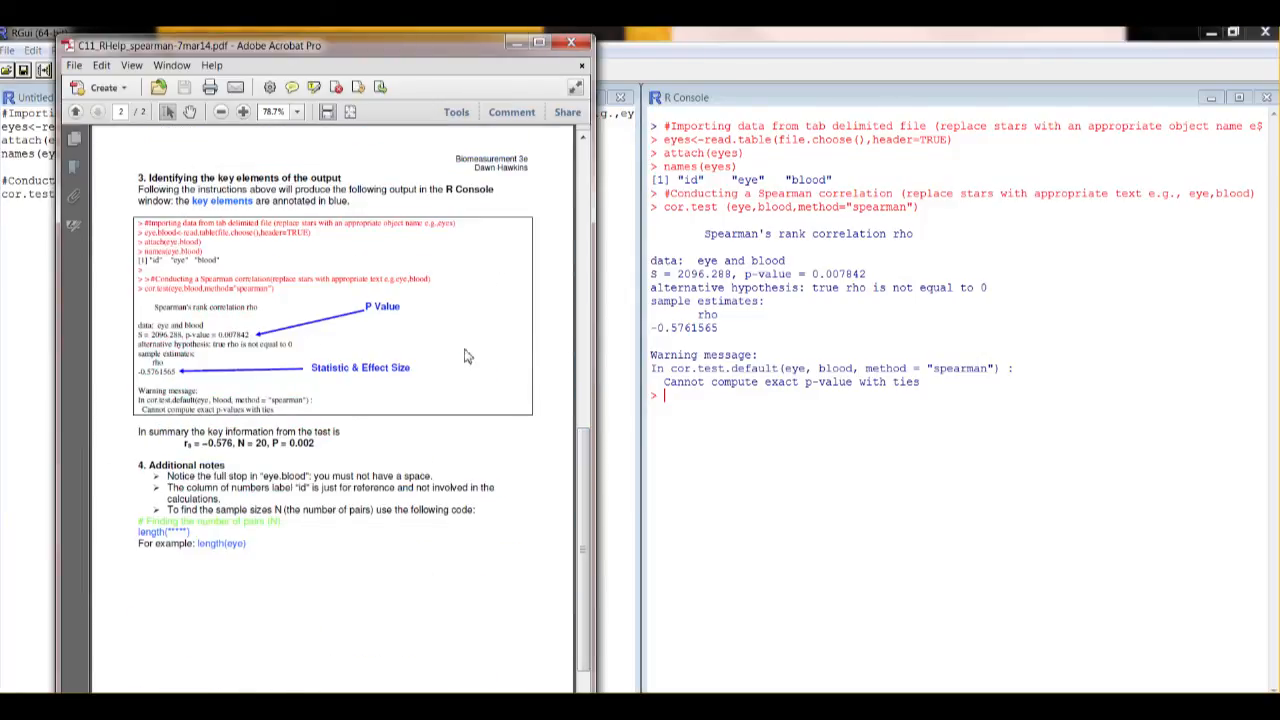
mouse_move(842, 287)
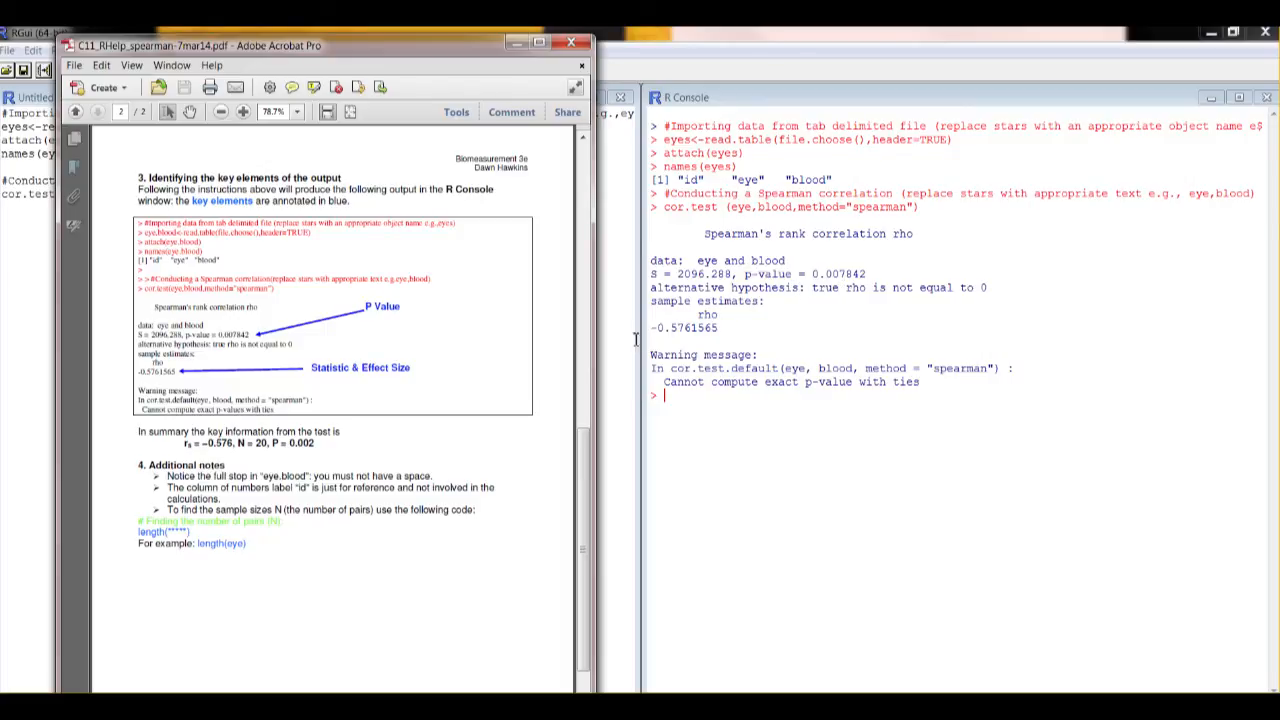
mouse_move(744, 336)
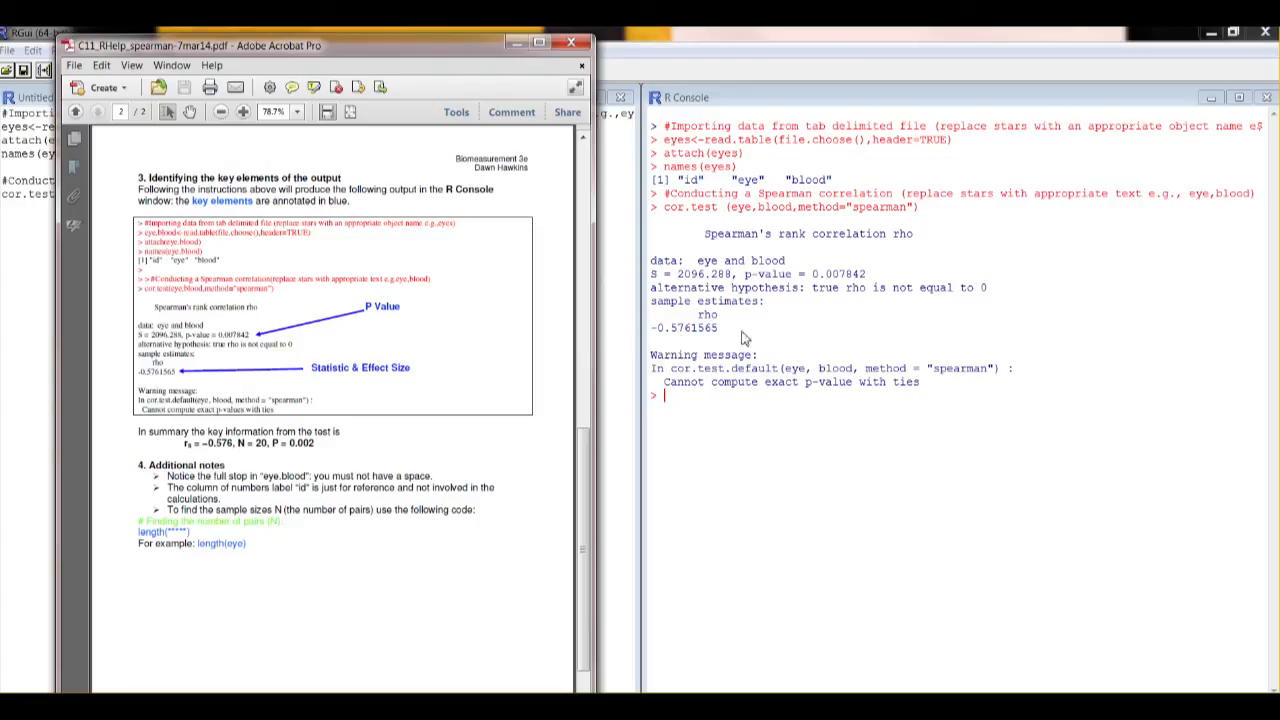
mouse_move(430, 530)
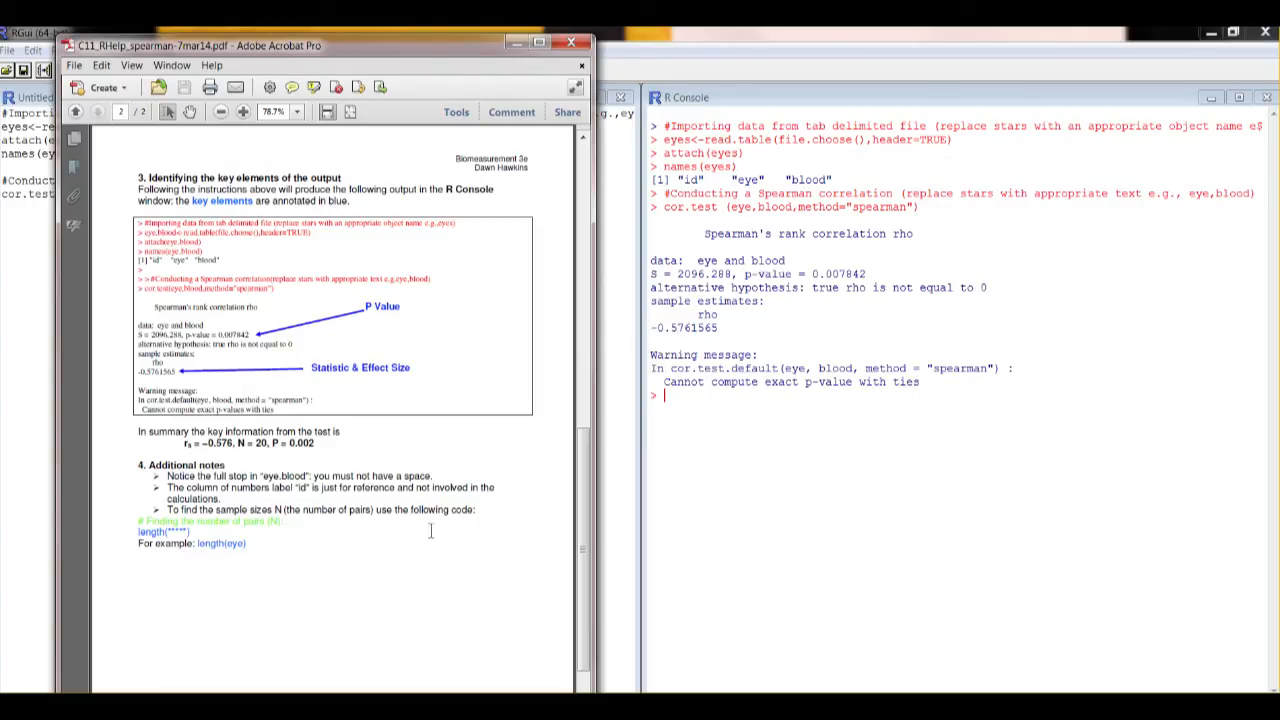
mouse_move(364, 598)
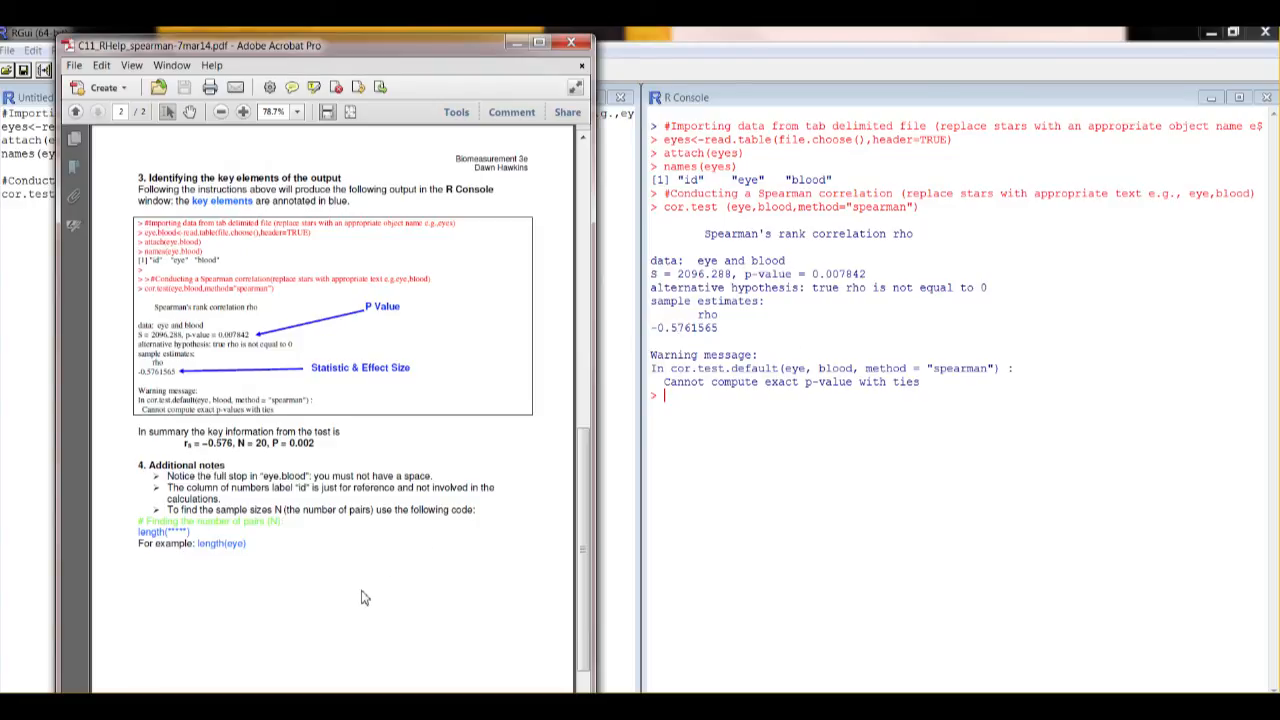